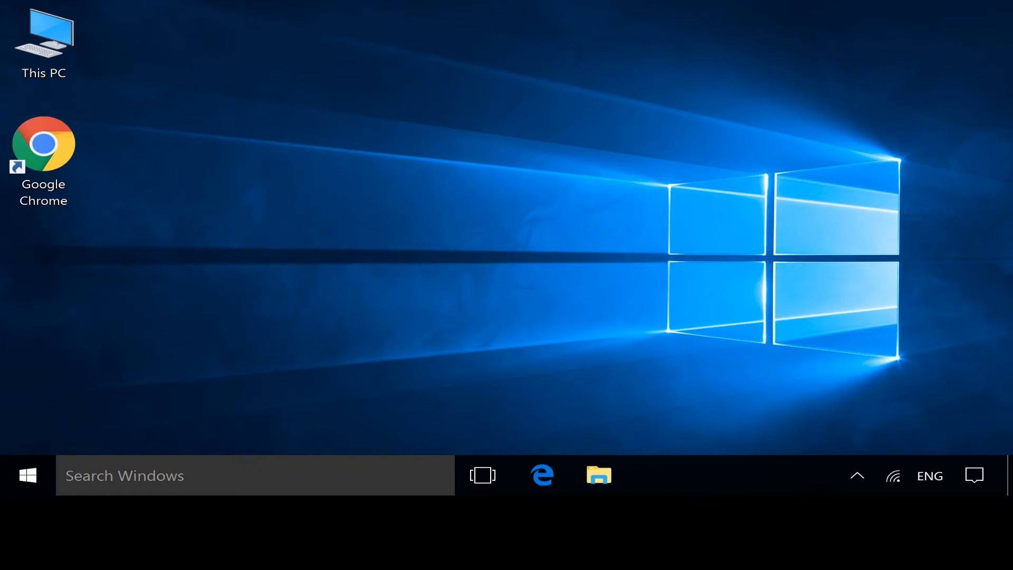
Step: Launch Google Chrome and go to support.hp.com/drivers
{"action": "left_click", "coordinate": [42, 143]}
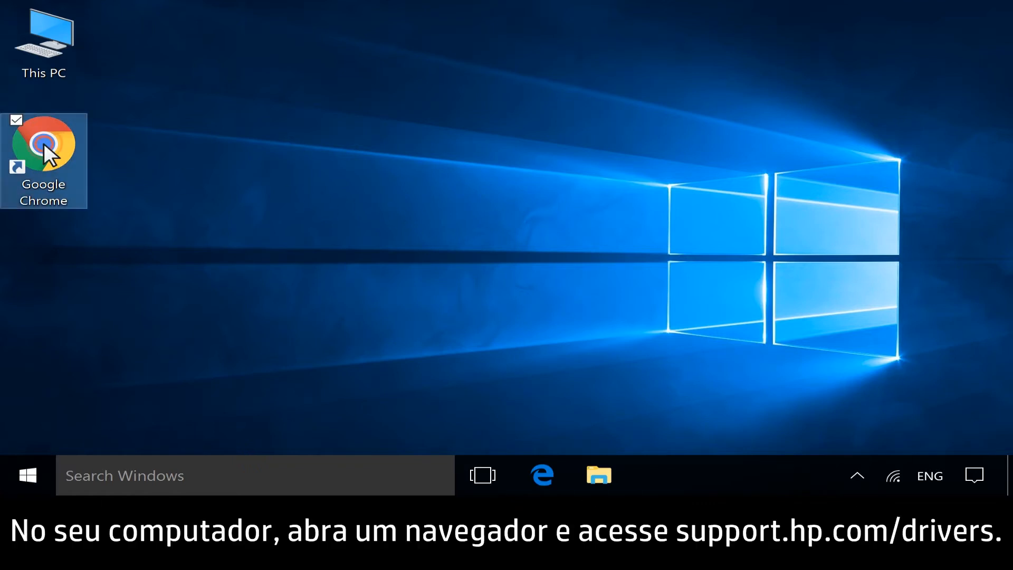
{"action": "double_click", "coordinate": [43, 143]}
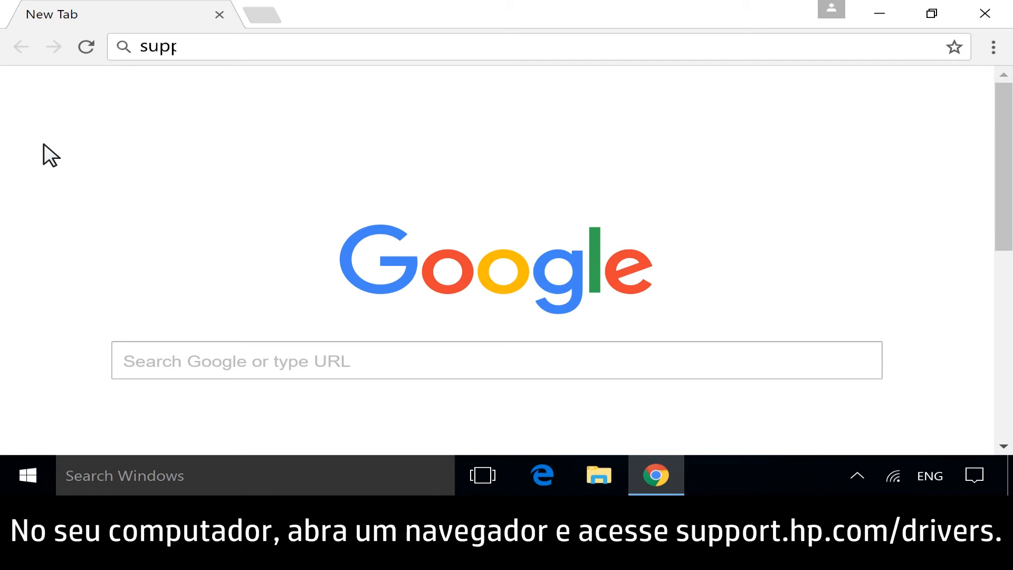
{"action": "type", "text": "support.hp.com/driv"}
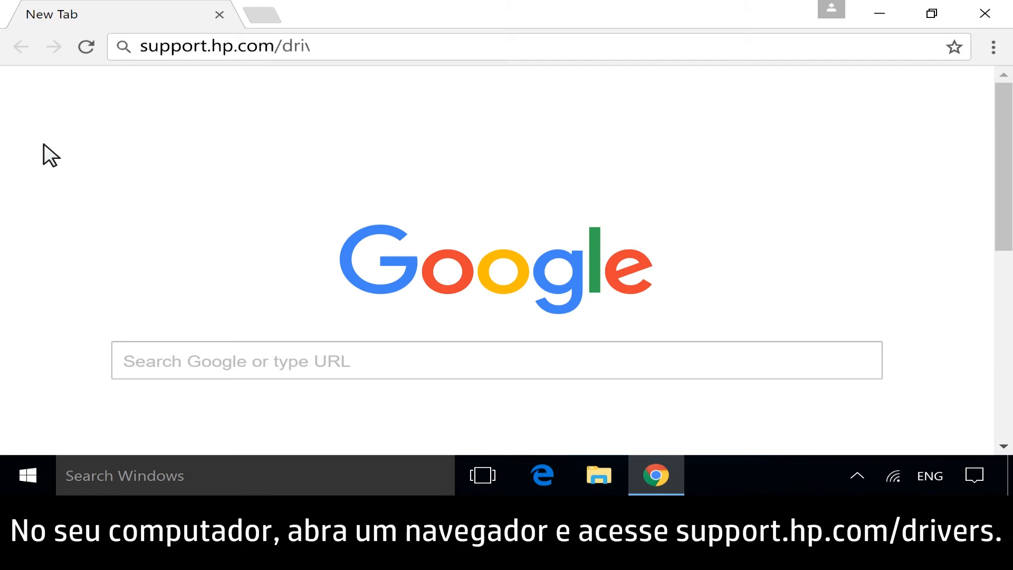
{"action": "key", "text": "Return"}
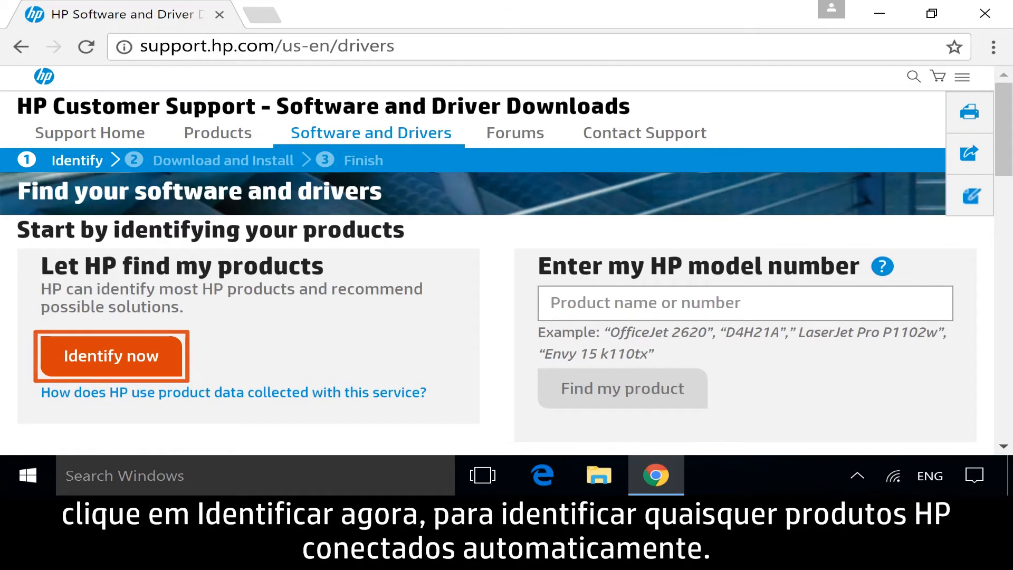
Step: Search for the model 'HP OMEN Notebook - 15t'
{"action": "left_click", "coordinate": [743, 302]}
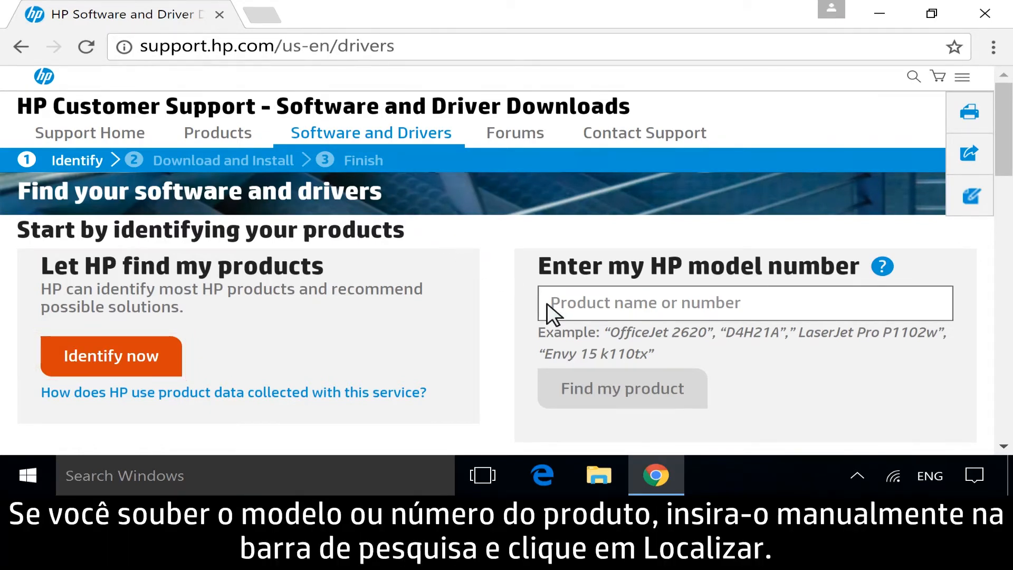
{"action": "type", "text": "HP OMEN Notebook -"}
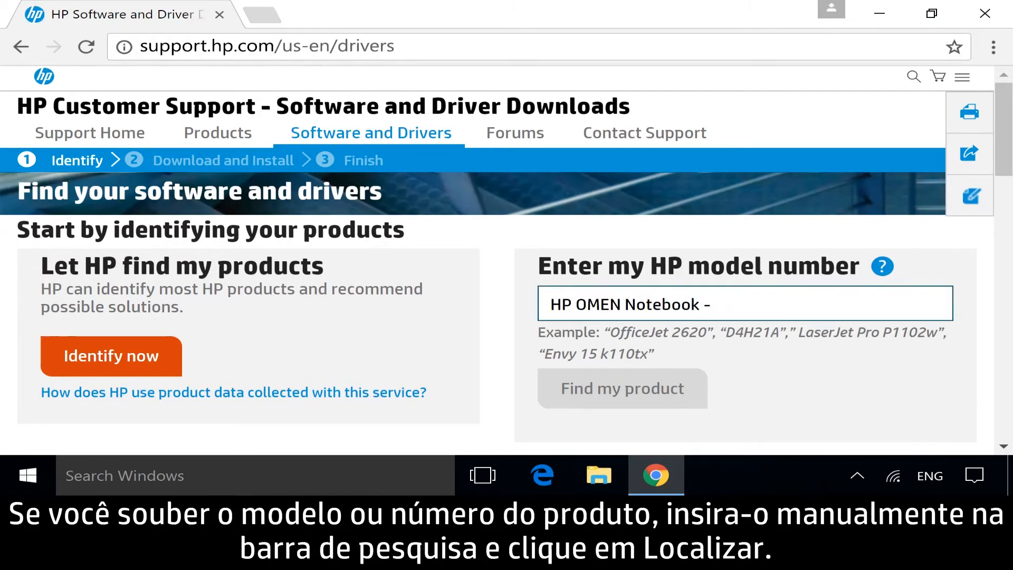
{"action": "type", "text": "15t"}
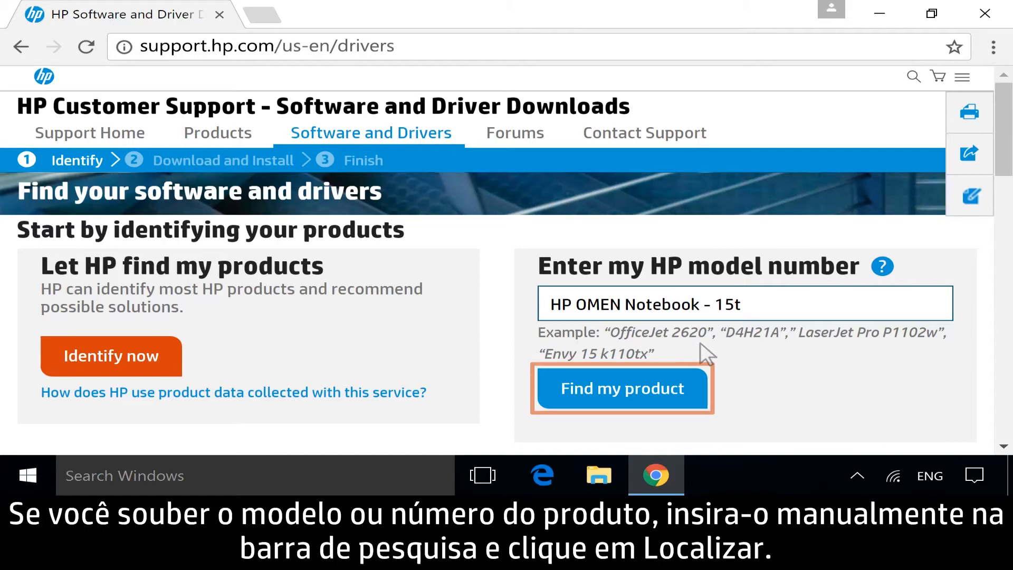
{"action": "left_click", "coordinate": [622, 388]}
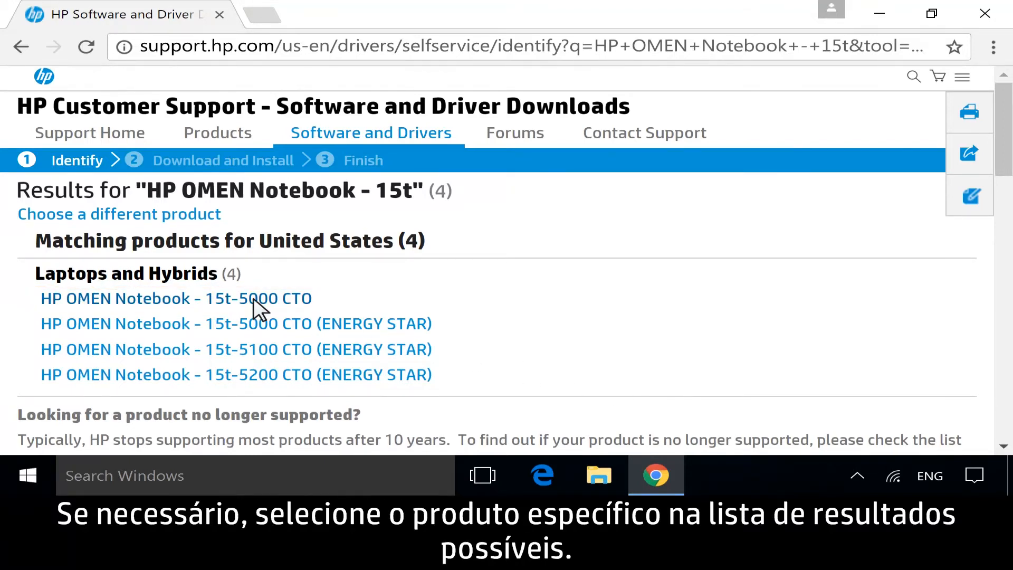
Step: Select the HP OMEN Notebook - 15t-5000 CTO from the Laptops and Hybrids results
{"action": "left_click", "coordinate": [175, 298]}
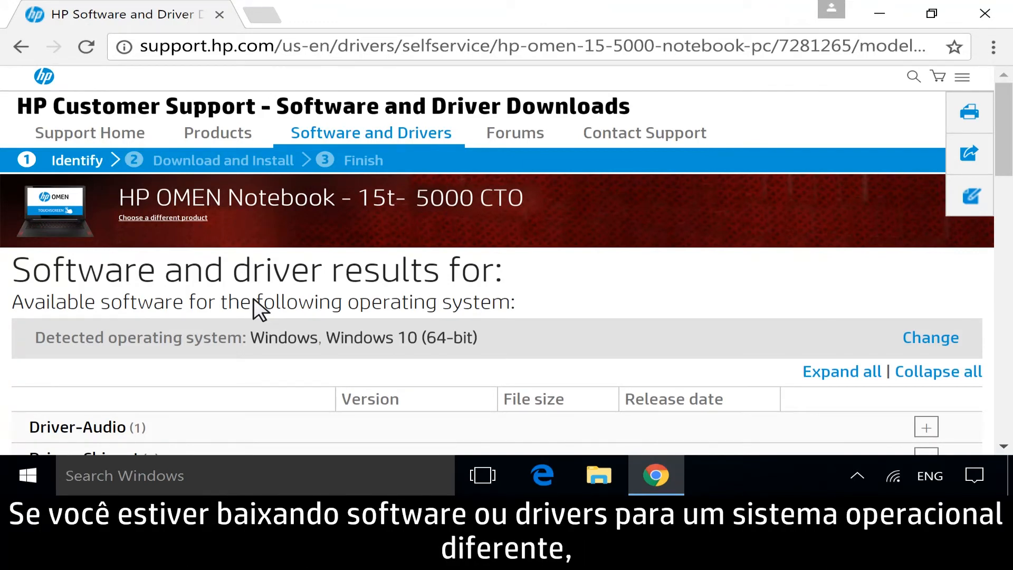
{"action": "mouse_move", "coordinate": [930, 338]}
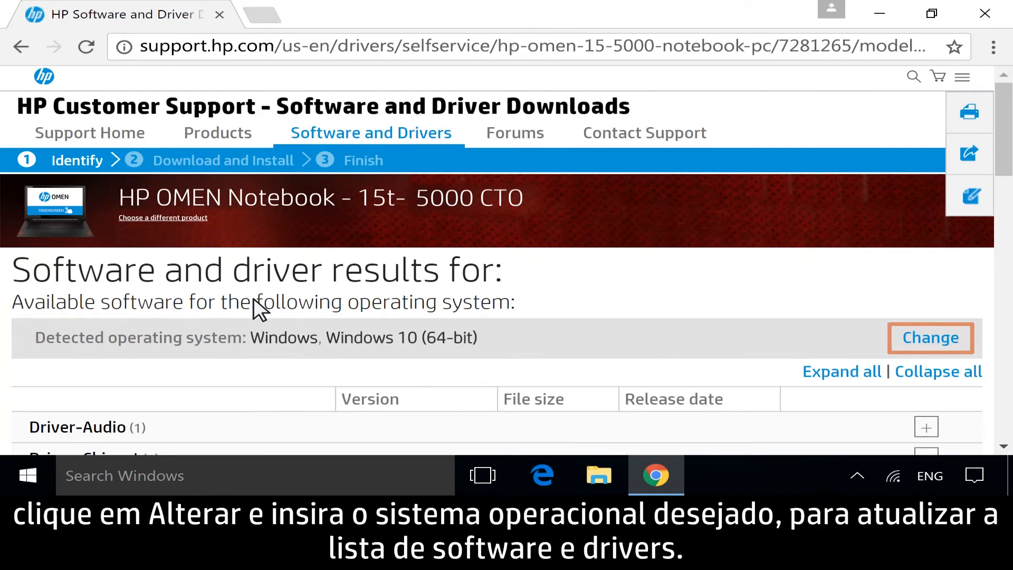
{"action": "scroll", "scroll_direction": "down", "scroll_amount": 3}
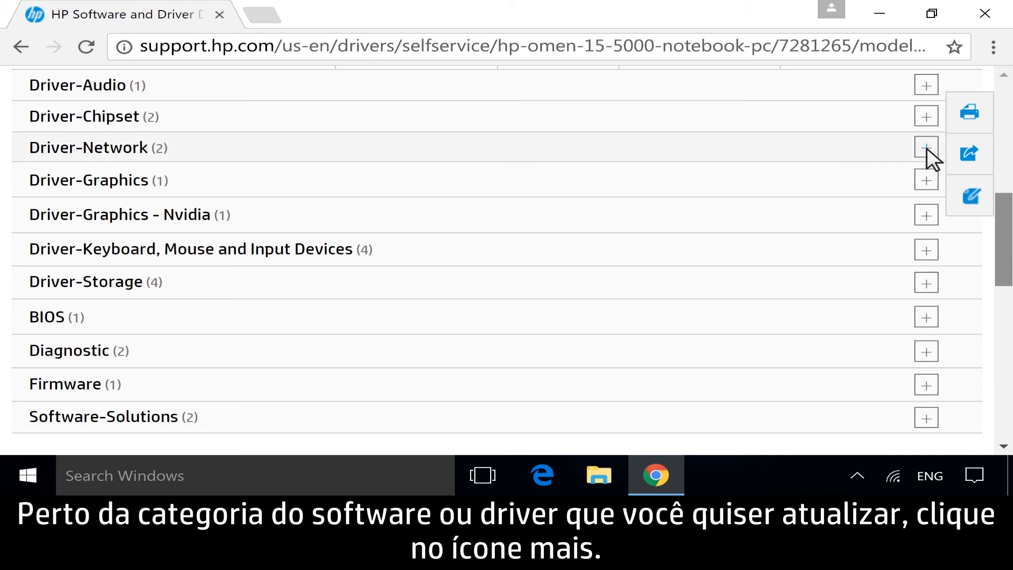
Step: Expand Driver-Network and view the Intel Wireless LAN Drivers details
{"action": "left_click", "coordinate": [925, 147]}
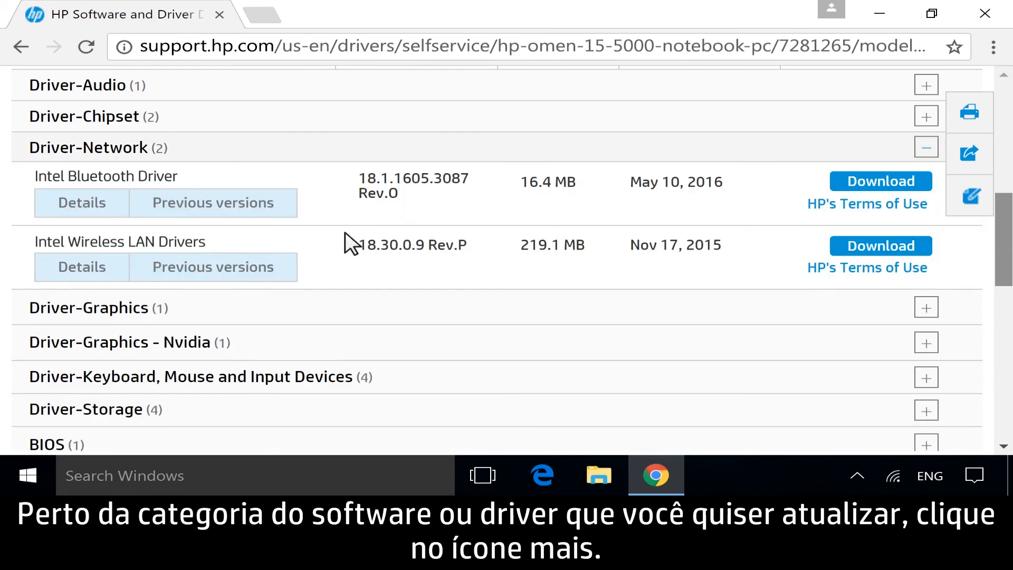
{"action": "left_click", "coordinate": [80, 267]}
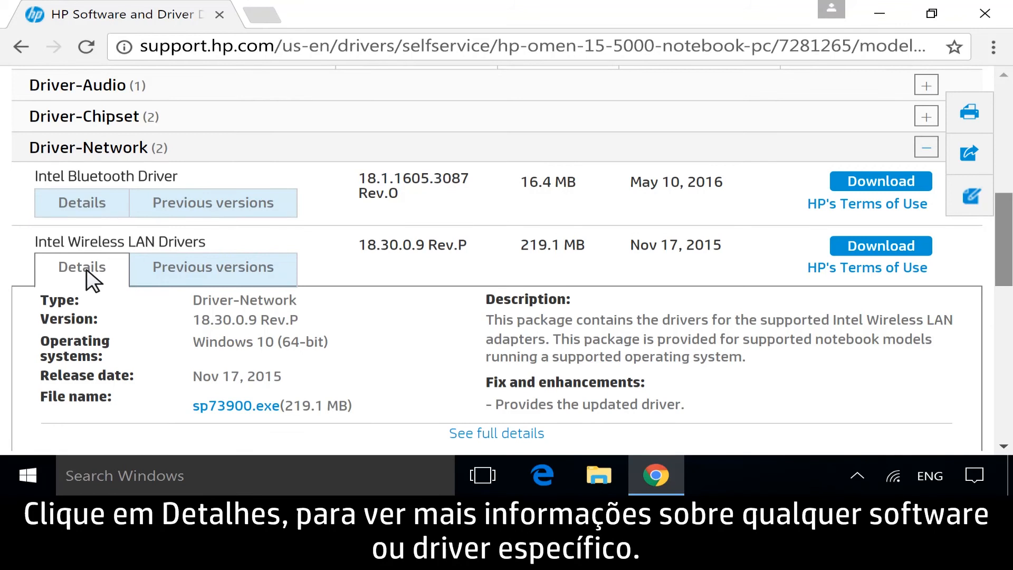
{"action": "mouse_move", "coordinate": [156, 280]}
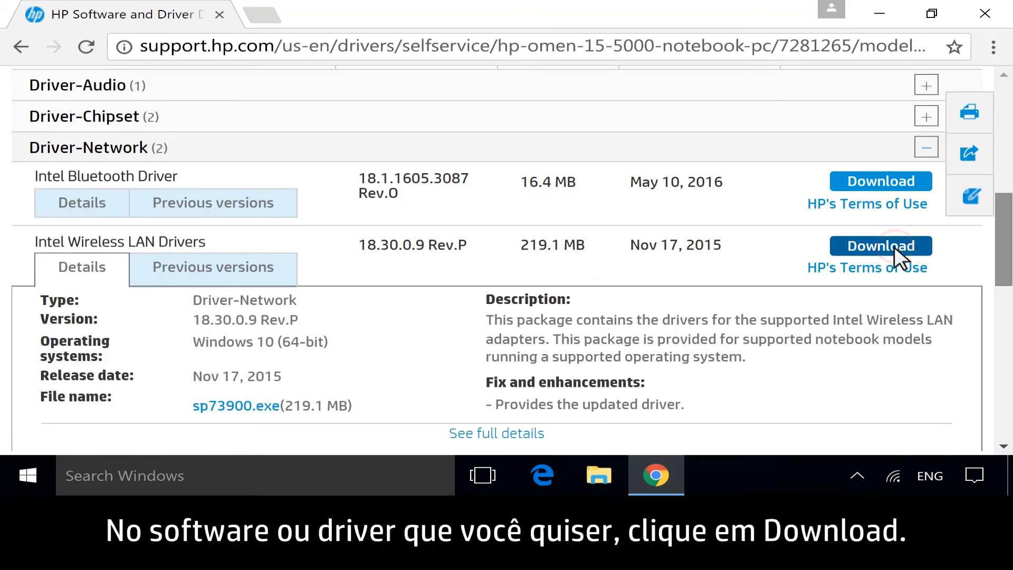
Step: Download Intel Wireless LAN Drivers through the HP Download and Install Assistant
{"action": "left_click", "coordinate": [880, 246]}
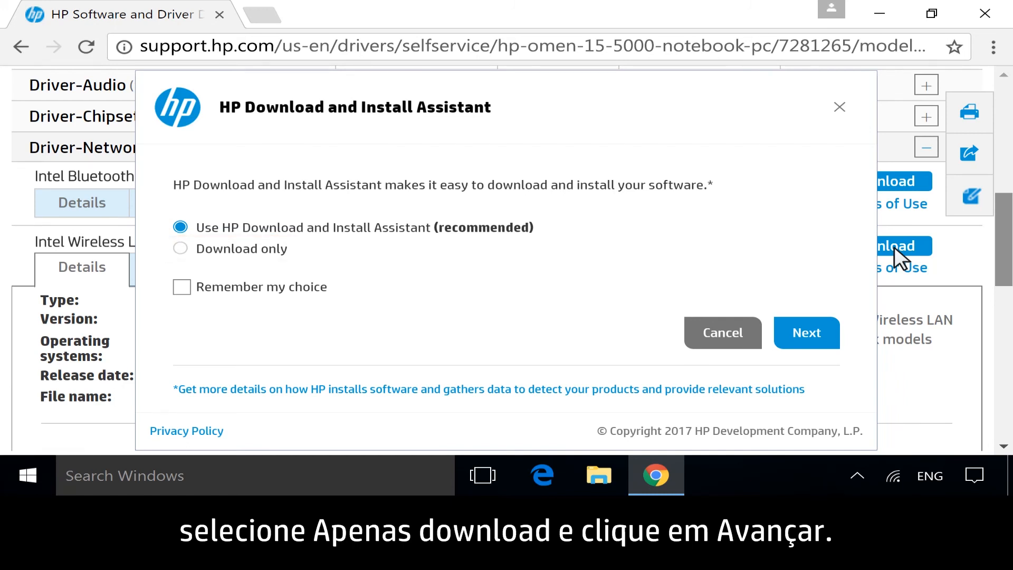
{"action": "mouse_move", "coordinate": [483, 248]}
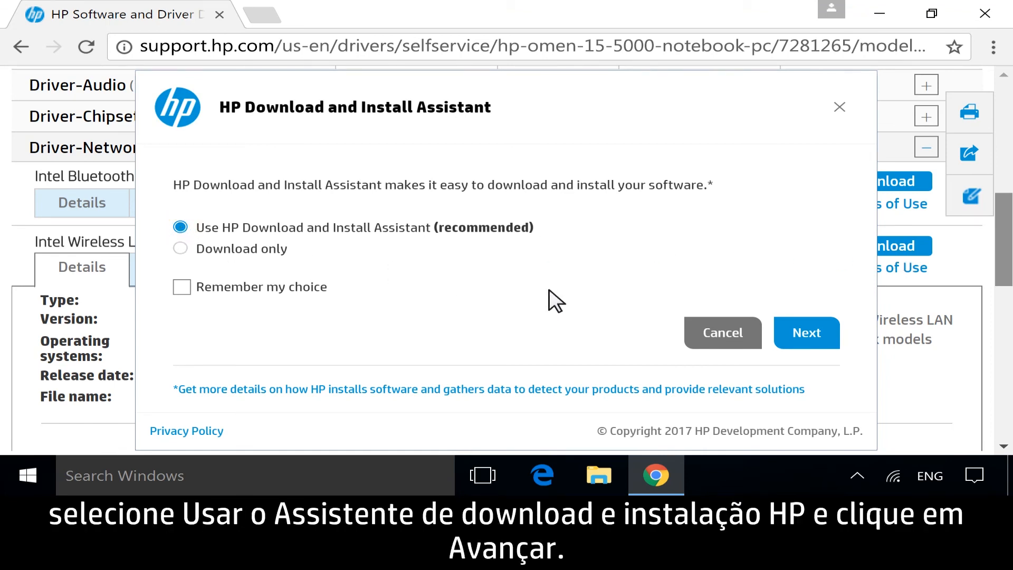
{"action": "left_click", "coordinate": [806, 333]}
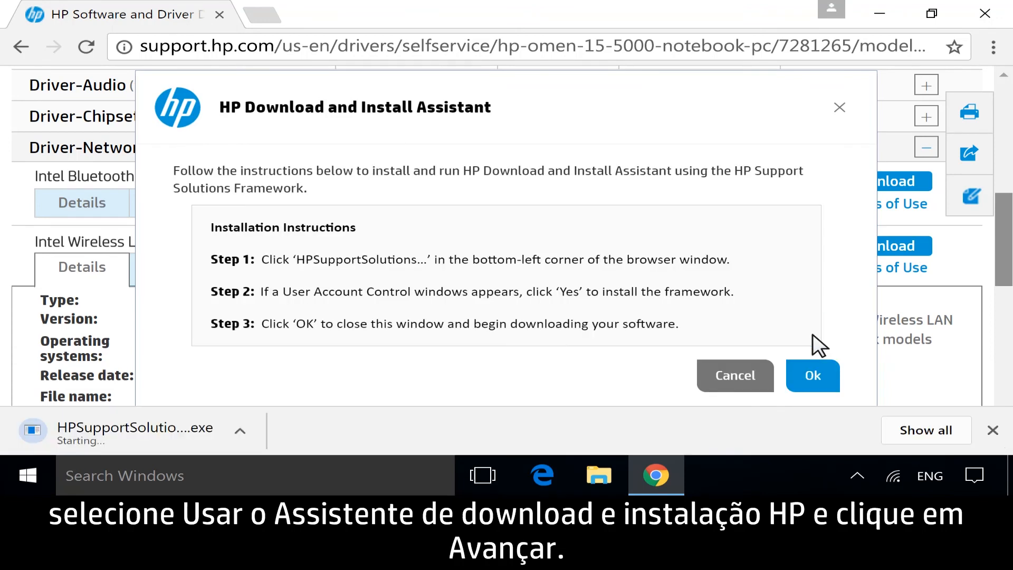